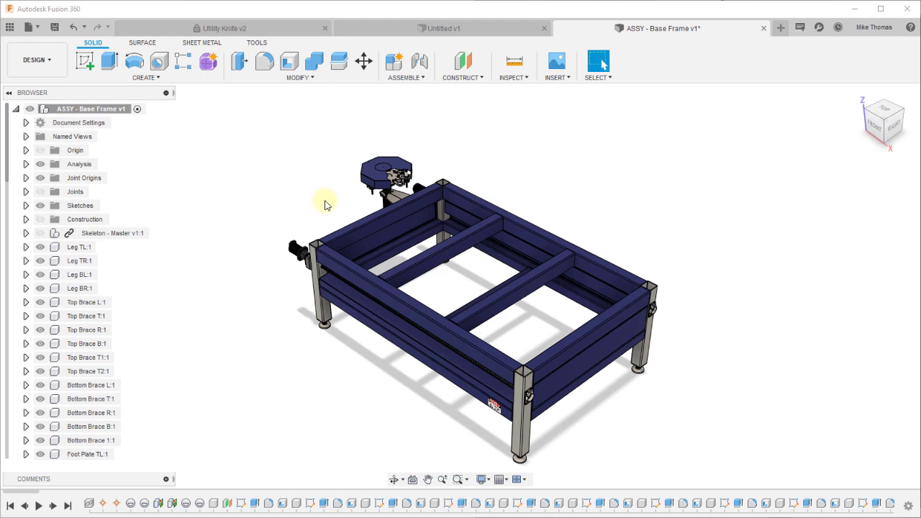
mouse_move(272, 200)
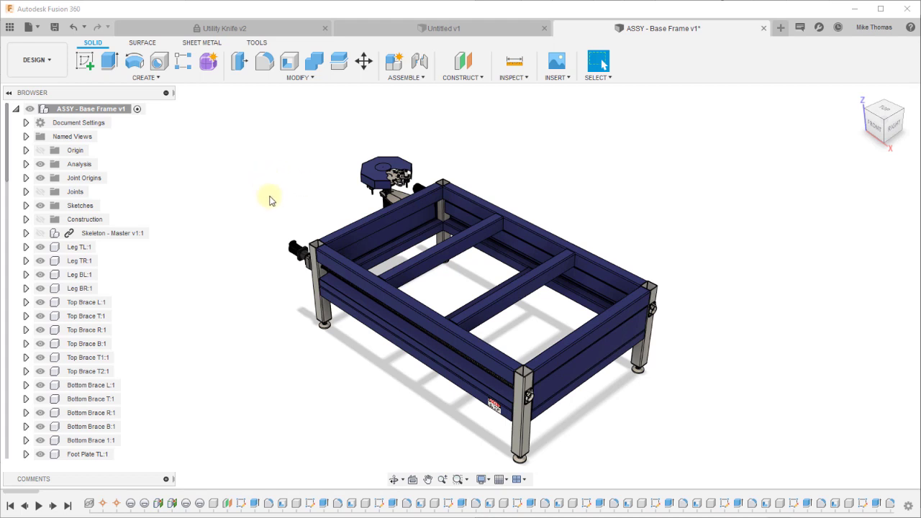
mouse_move(158, 357)
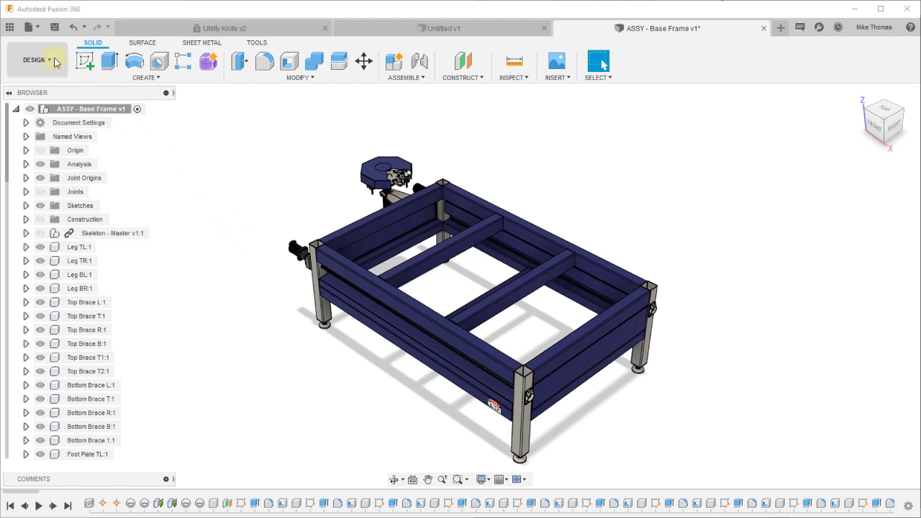
Export the design as Autodesk Inventor 2019 Files (*.ipt *.iam) named 'Base Frame'.
left_click(32, 28)
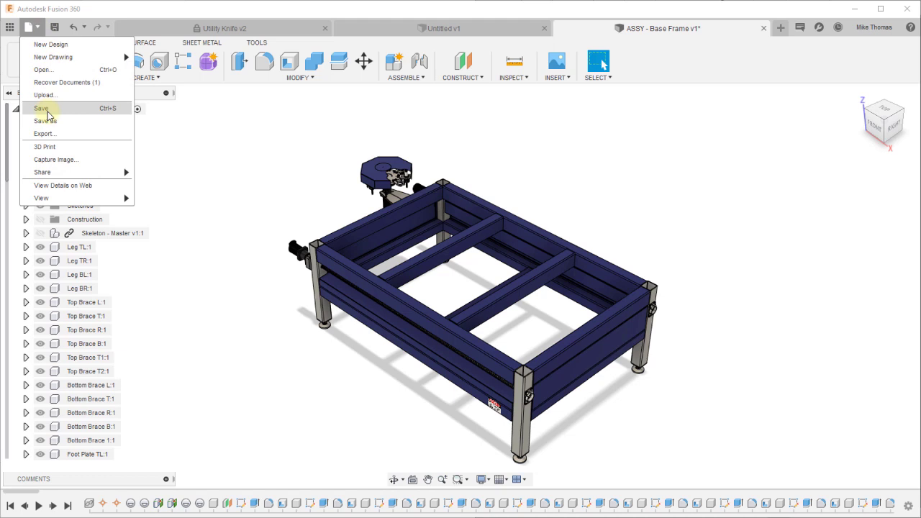
left_click(44, 132)
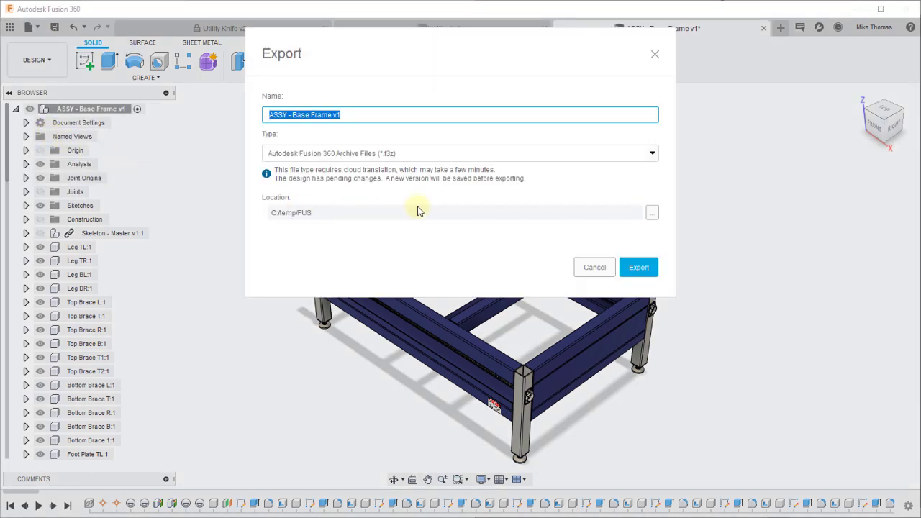
left_click(459, 153)
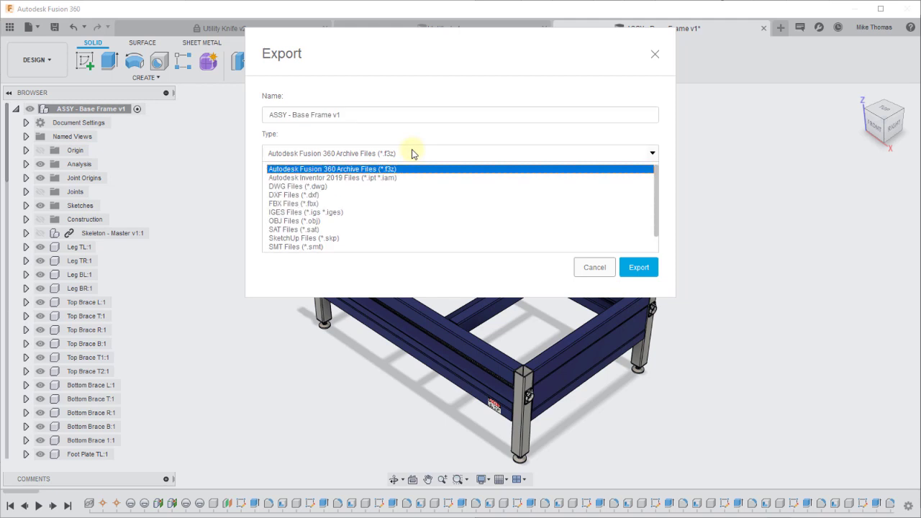
left_click(332, 179)
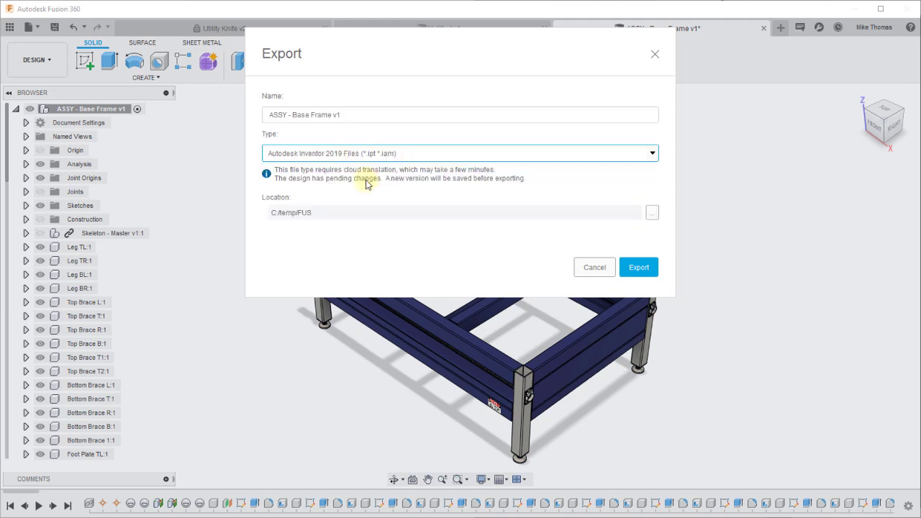
mouse_move(472, 213)
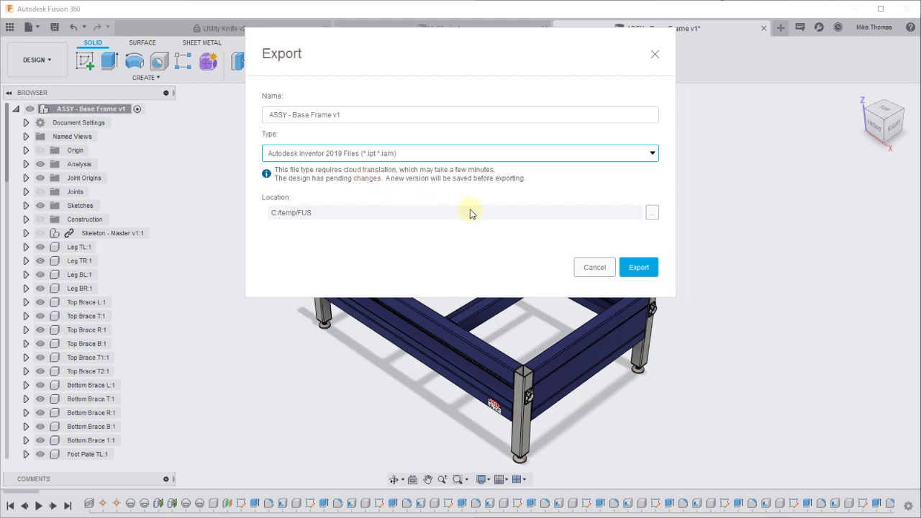
type("Base Frame")
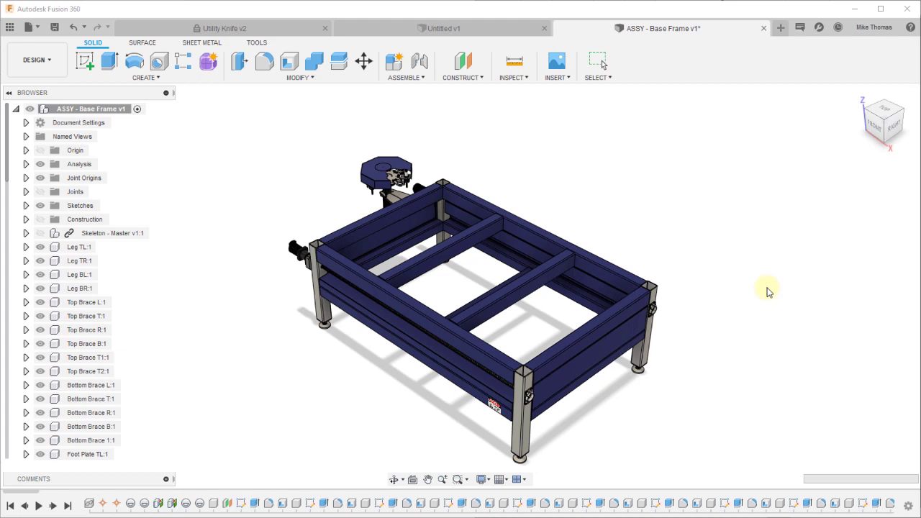
left_click(801, 27)
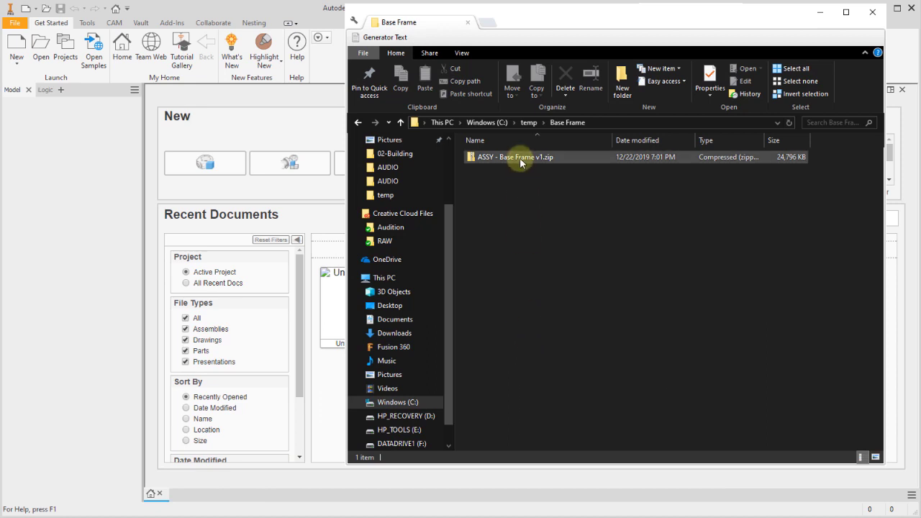
Extract the contents of the exported 'ASSY - Base Frame v1.zip' archive.
left_click(513, 157)
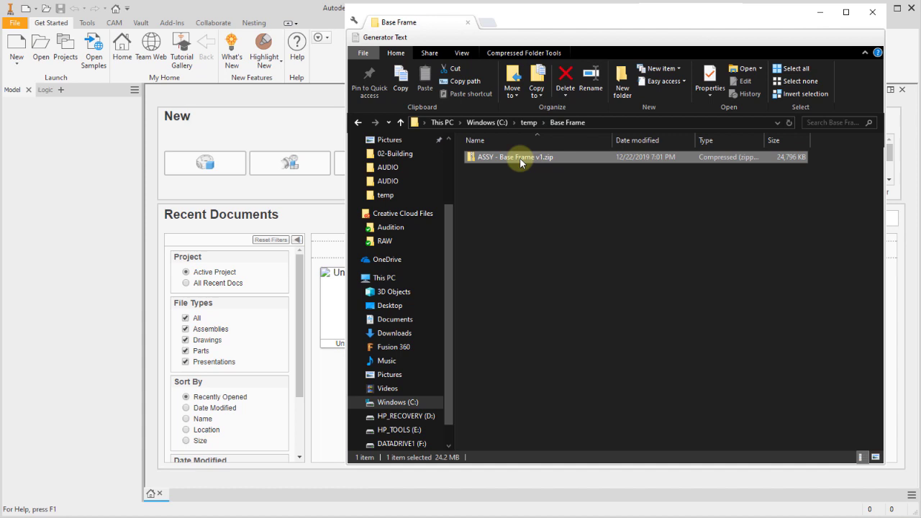
right_click(515, 157)
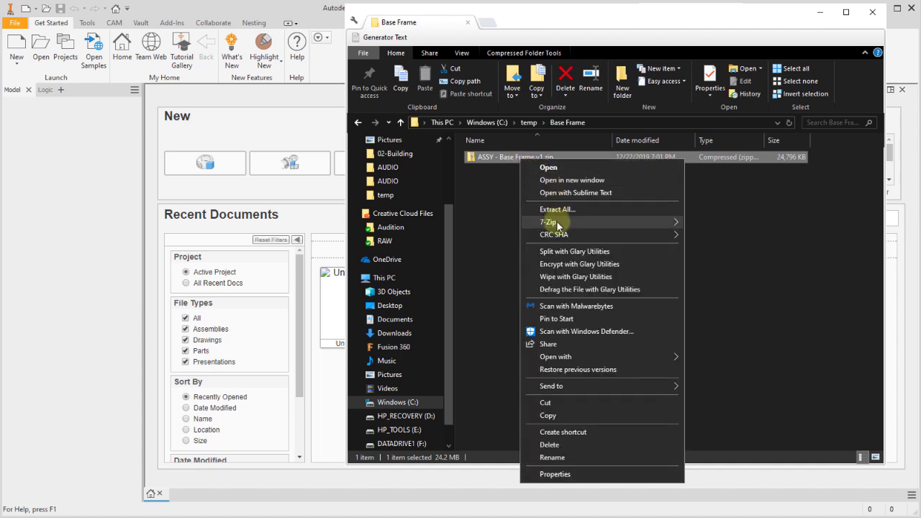
left_click(582, 285)
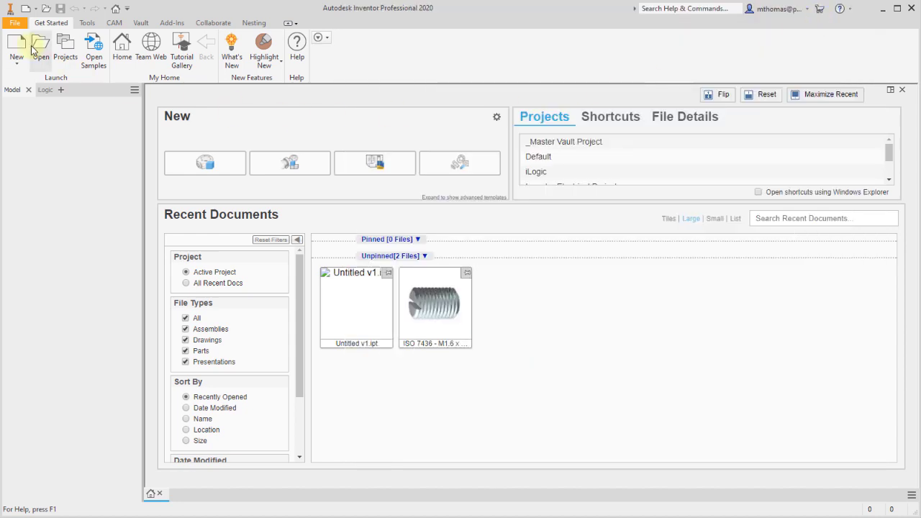
Open 'ASSY - Base Frame.iam', filtering the Open dialog to assembly files.
left_click(41, 45)
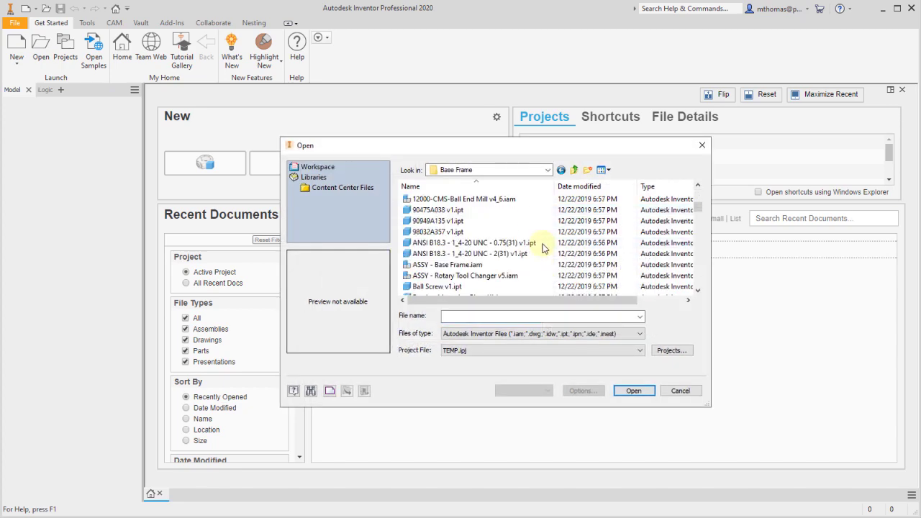
left_click(638, 334)
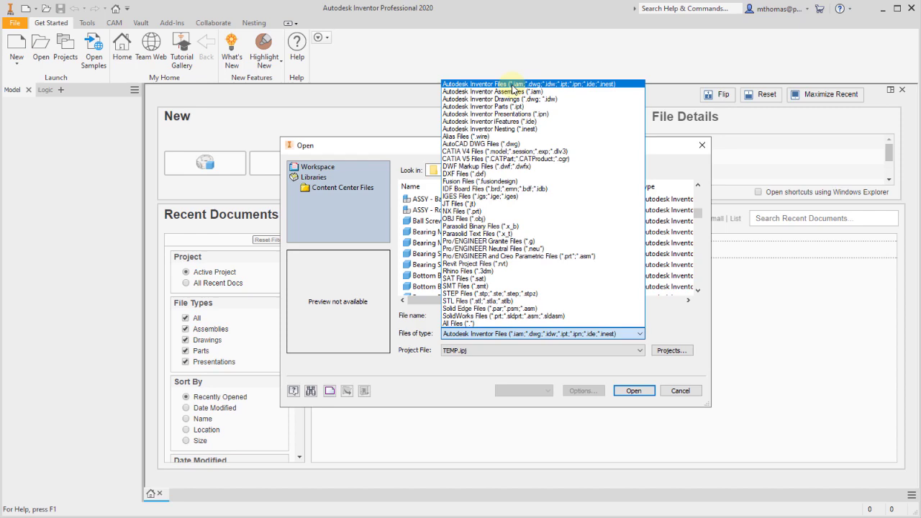
left_click(492, 92)
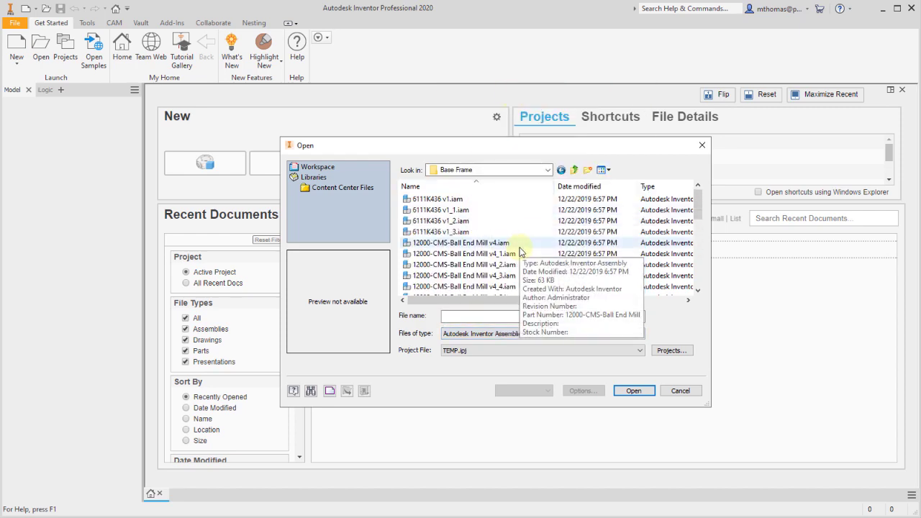
left_click(447, 265)
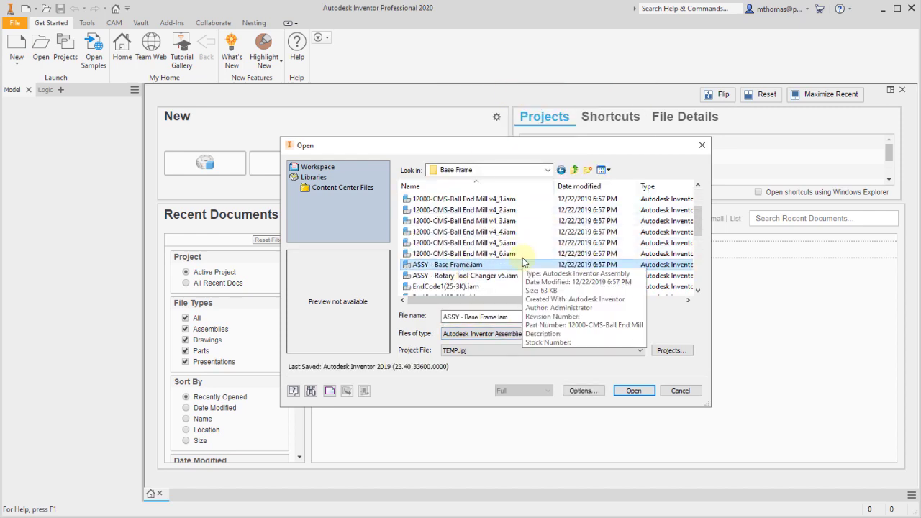
left_click(633, 390)
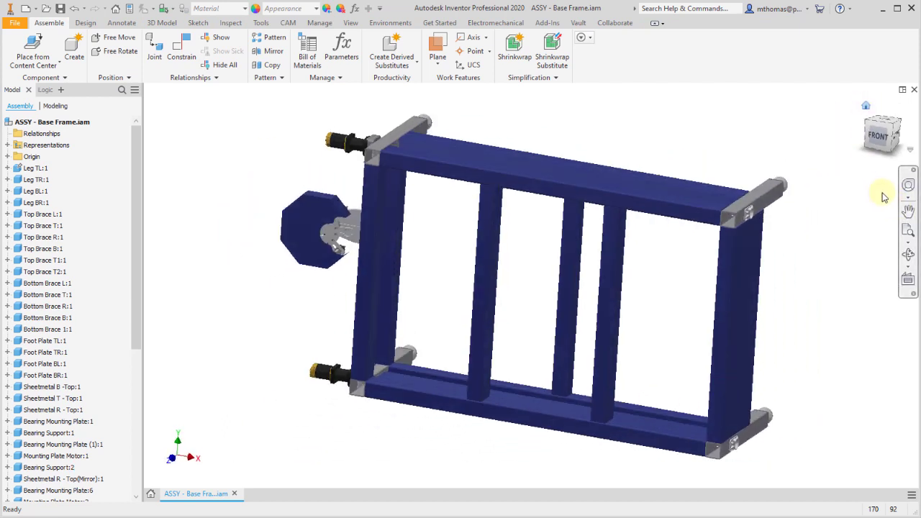
Turn the frame upright via the ViewCube and reset to the home orientation.
left_click(884, 132)
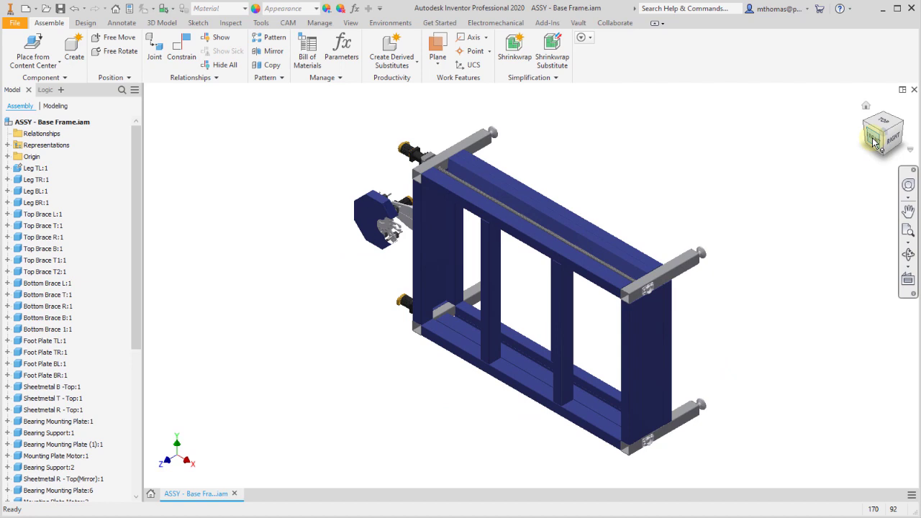
left_click(884, 132)
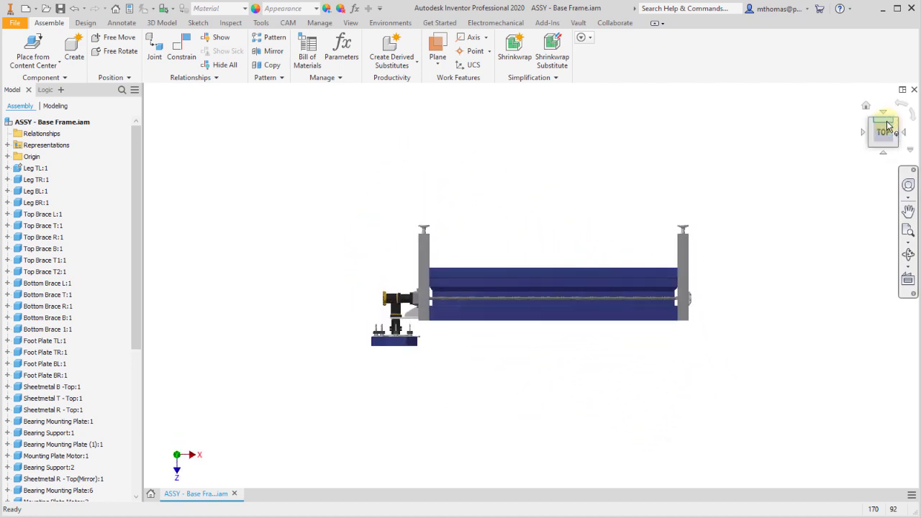
mouse_move(885, 157)
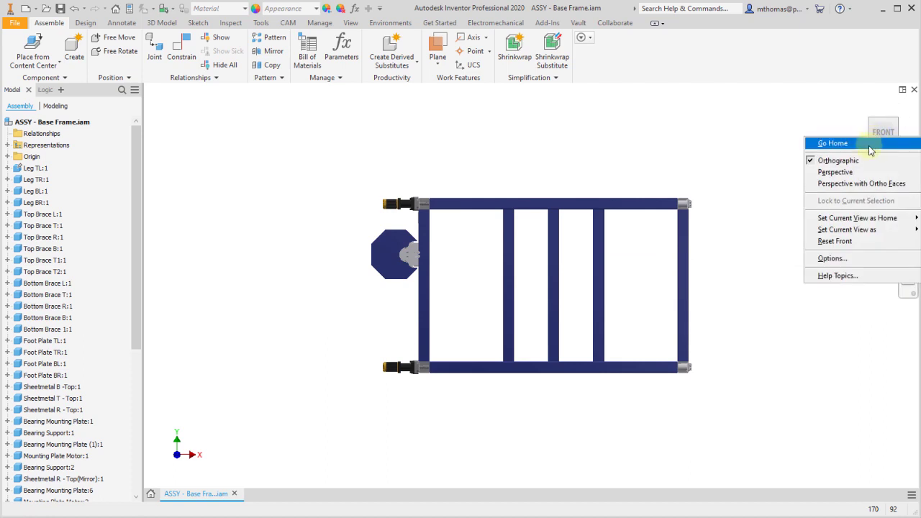
left_click(833, 143)
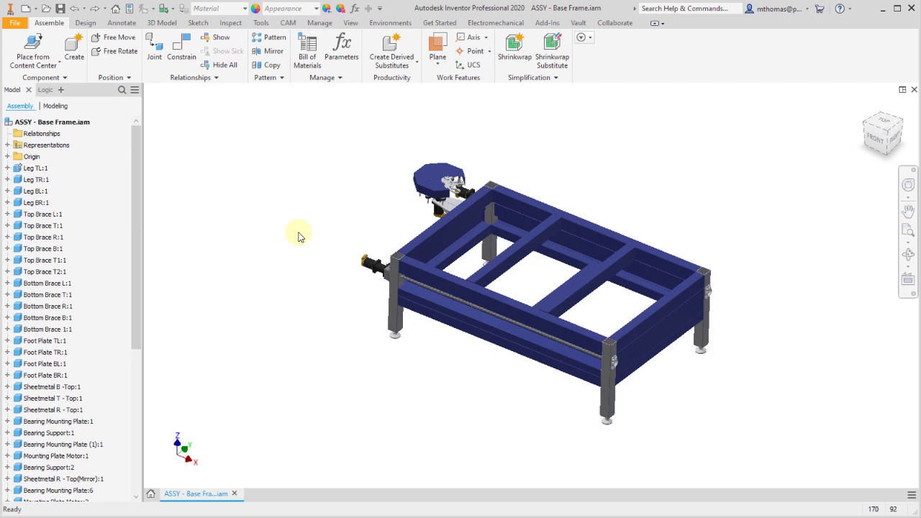
mouse_move(144, 172)
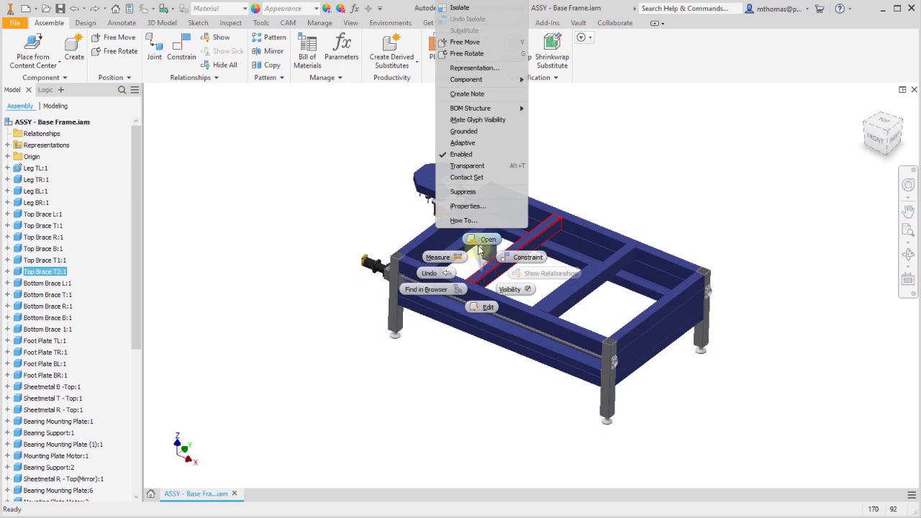
Open Top Brace T2 as its own part, view it, and return to the Fusion 360 design.
left_click(482, 239)
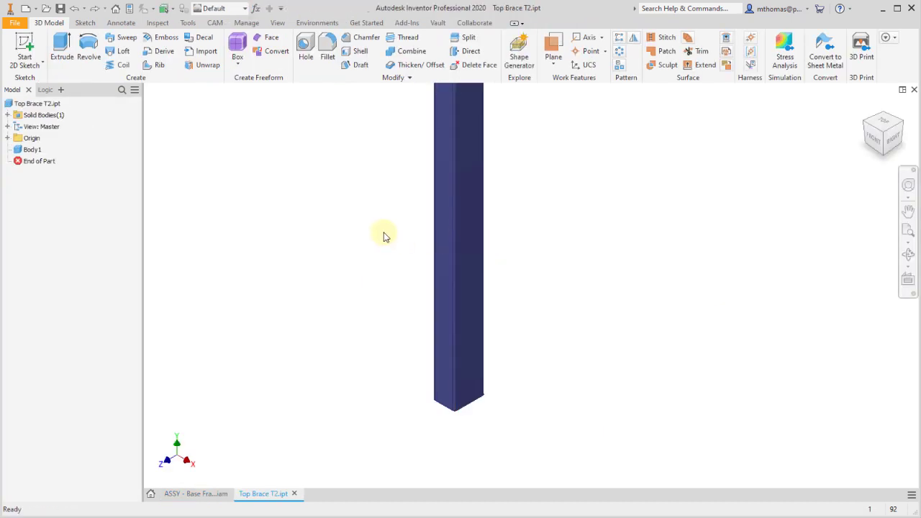
left_click_drag(383, 237, 395, 296)
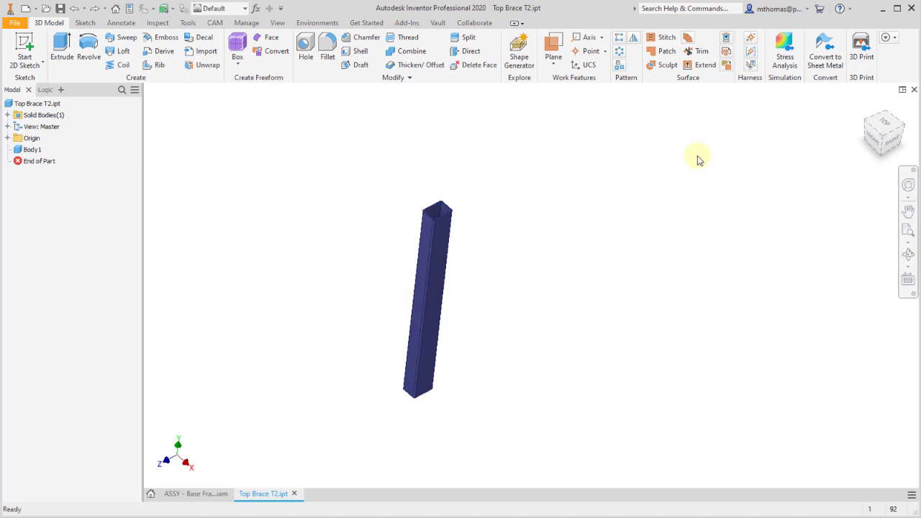
left_click(194, 494)
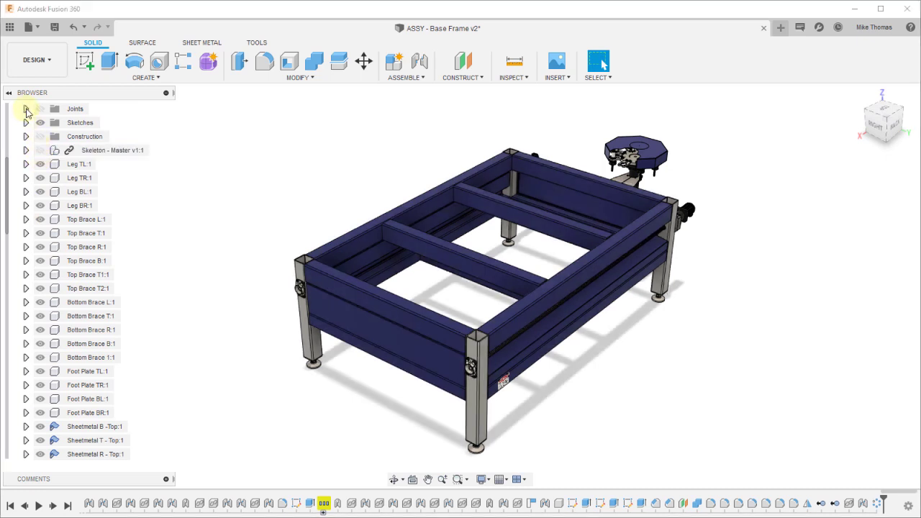
Expand the Joints list in the Browser and bring up the actions for the Rigid47 joint.
left_click(25, 109)
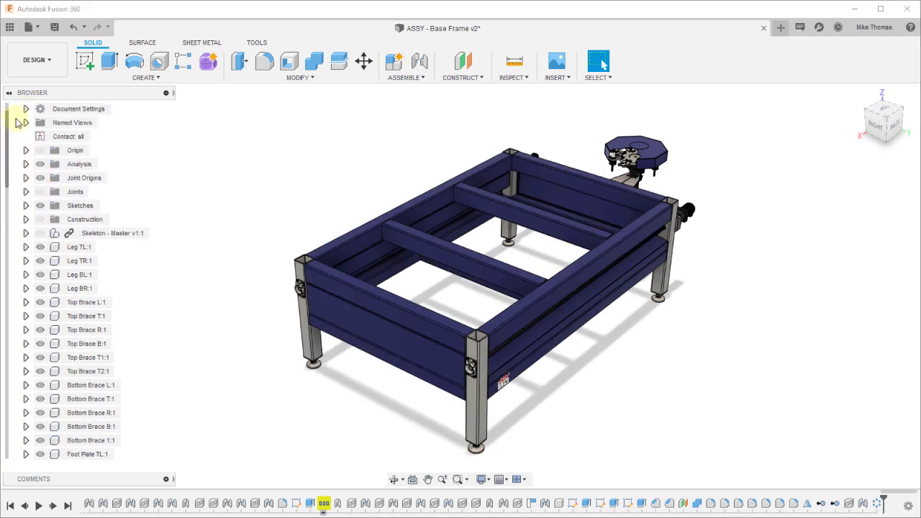
left_click(26, 191)
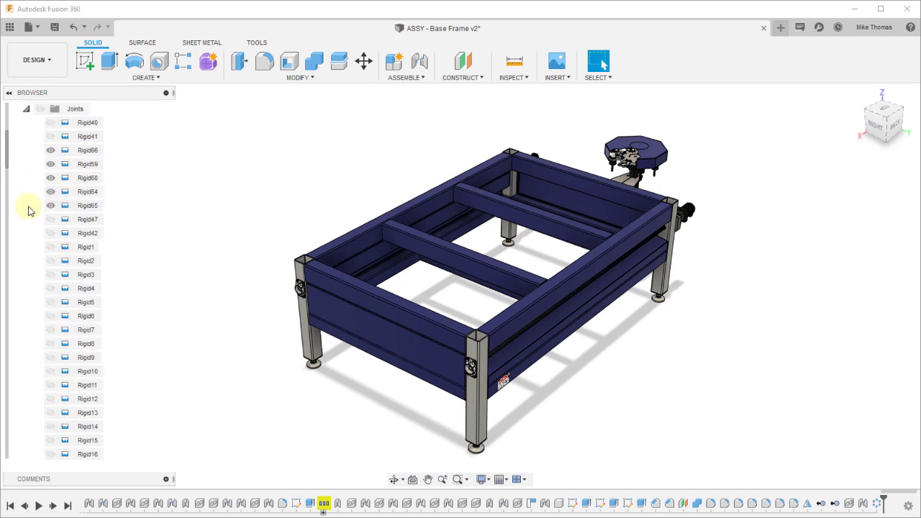
left_click(87, 219)
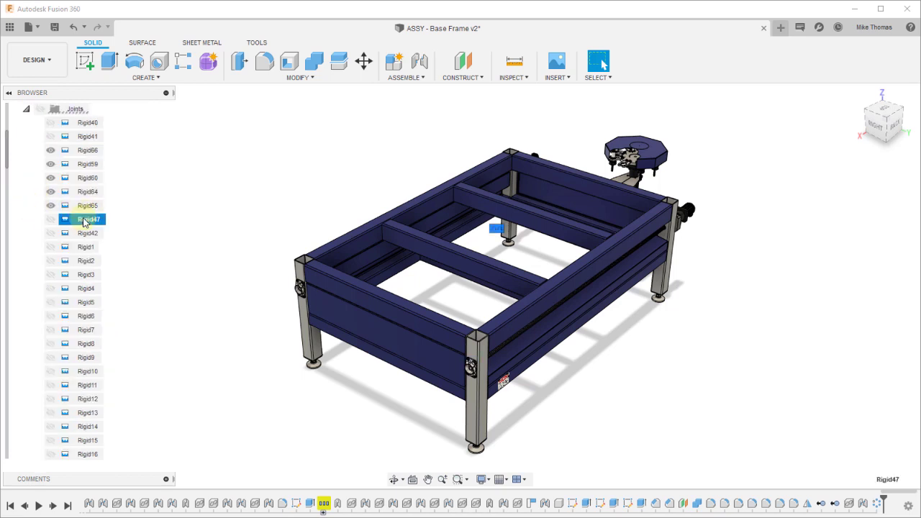
right_click(85, 219)
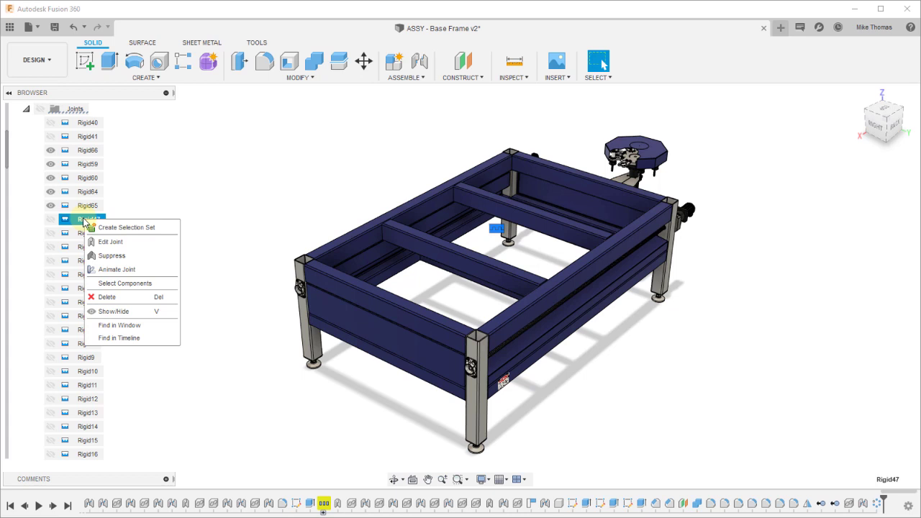
left_click(225, 196)
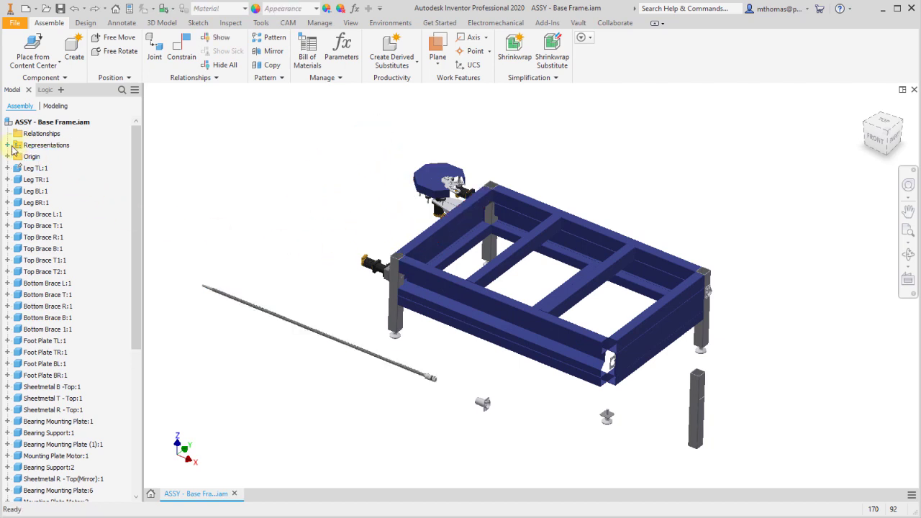
Expand the Representations entry in the Model browser of the scattered assembly.
left_click(6, 144)
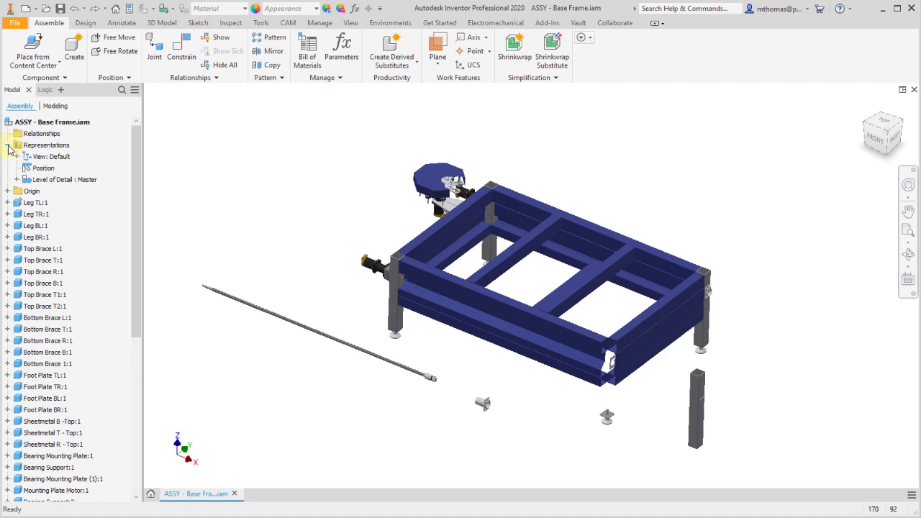